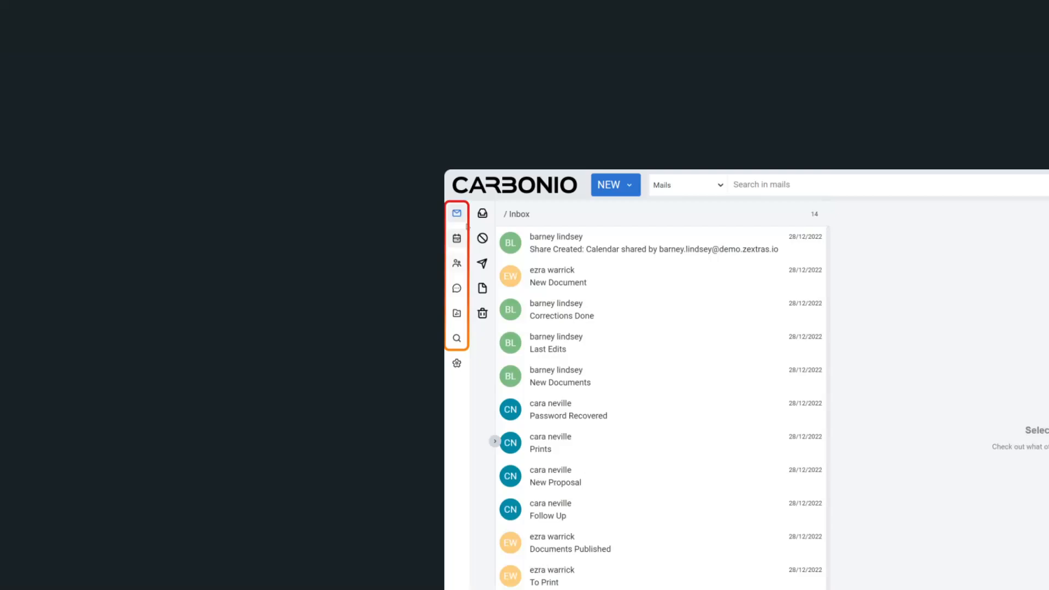
mouse_move(457, 213)
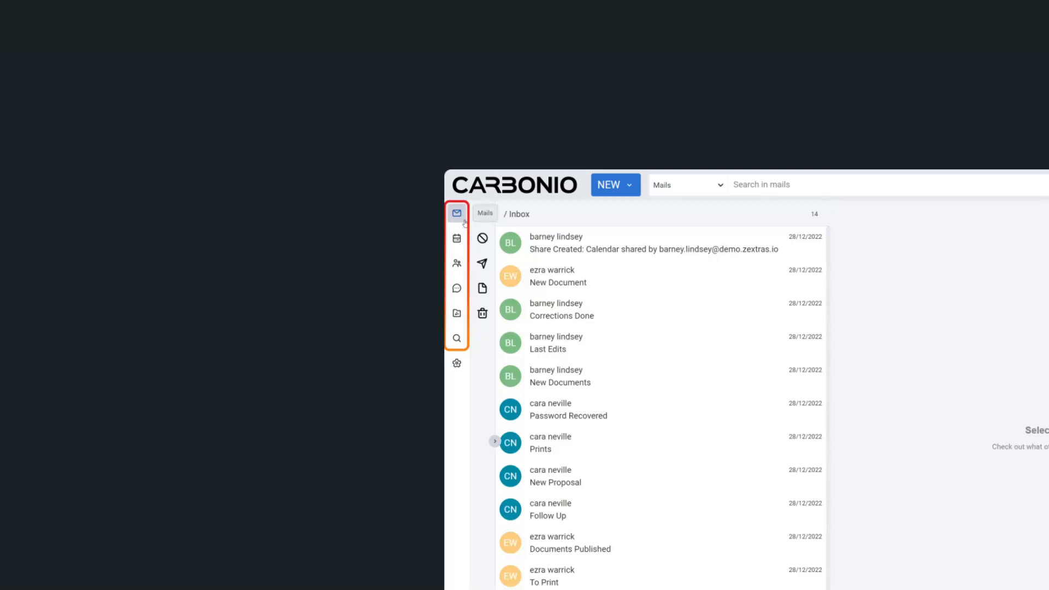
Step: Tour the Contacts, Chats, Files and Search modules, then return to the mail inbox with folders expanded
click(457, 264)
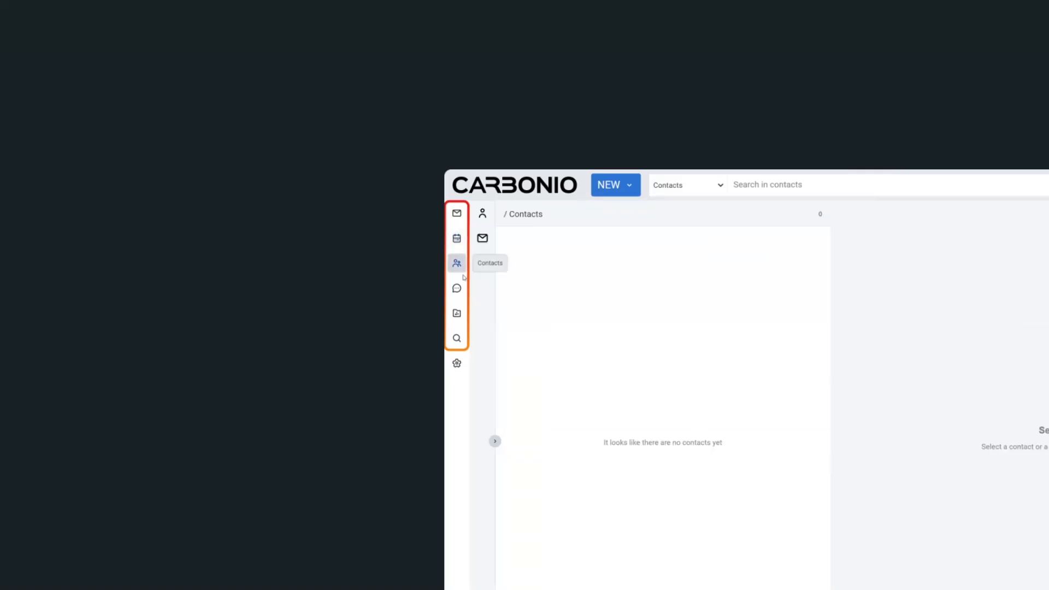
click(457, 287)
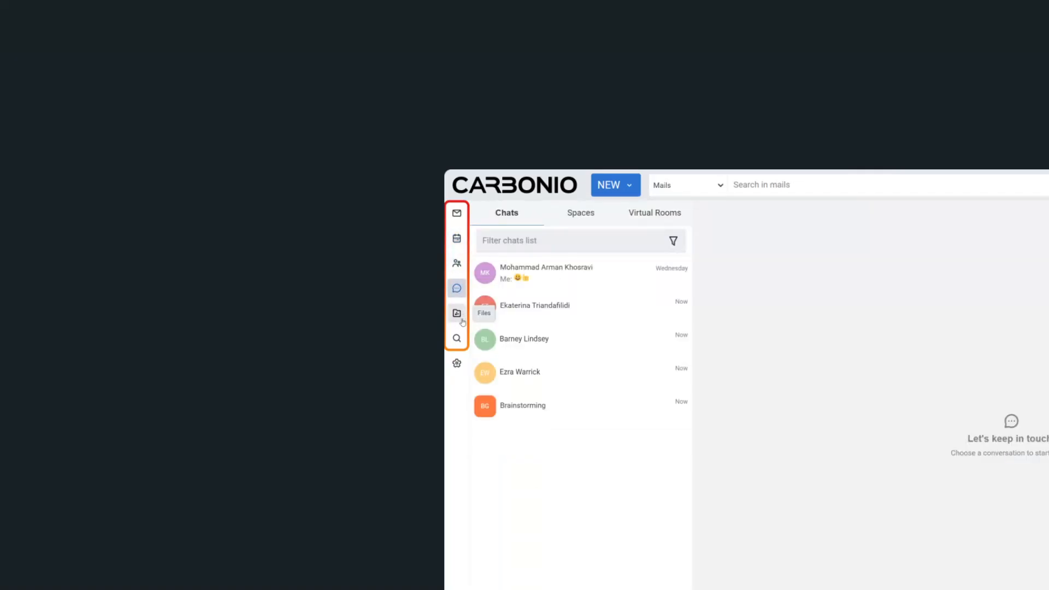
click(457, 313)
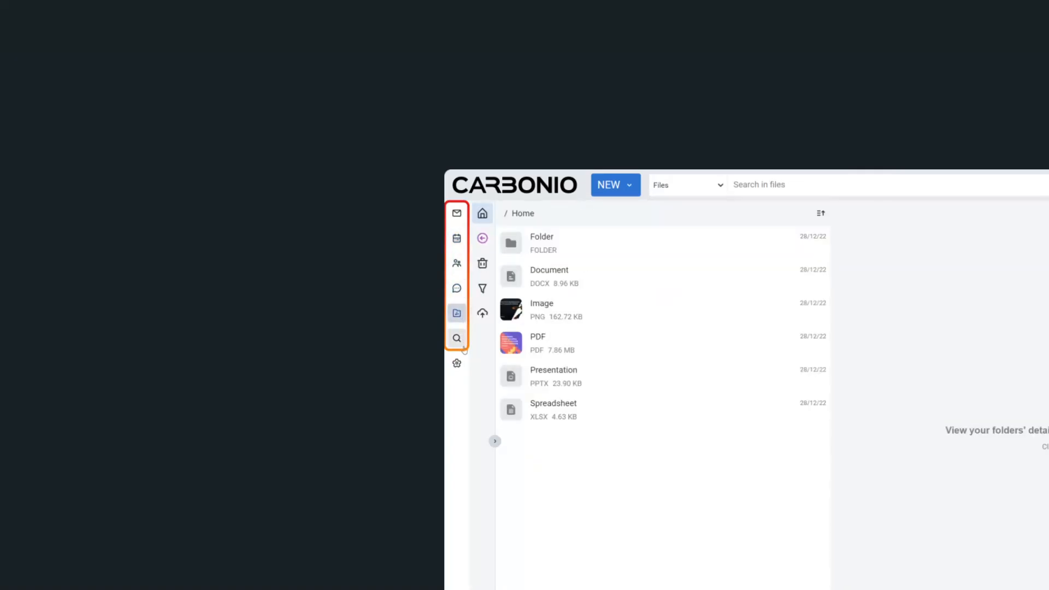
click(457, 338)
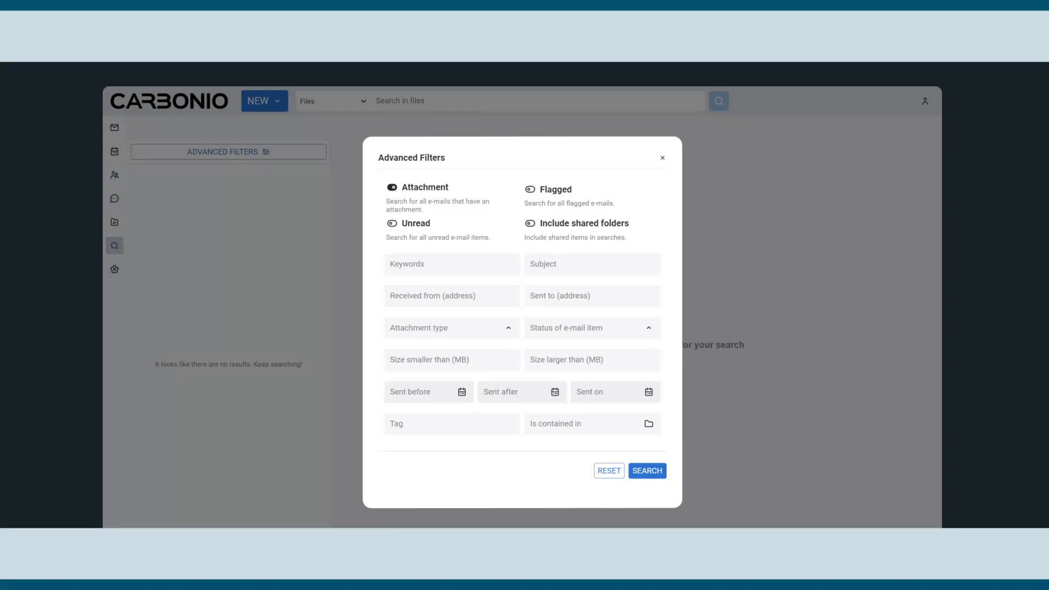
click(116, 136)
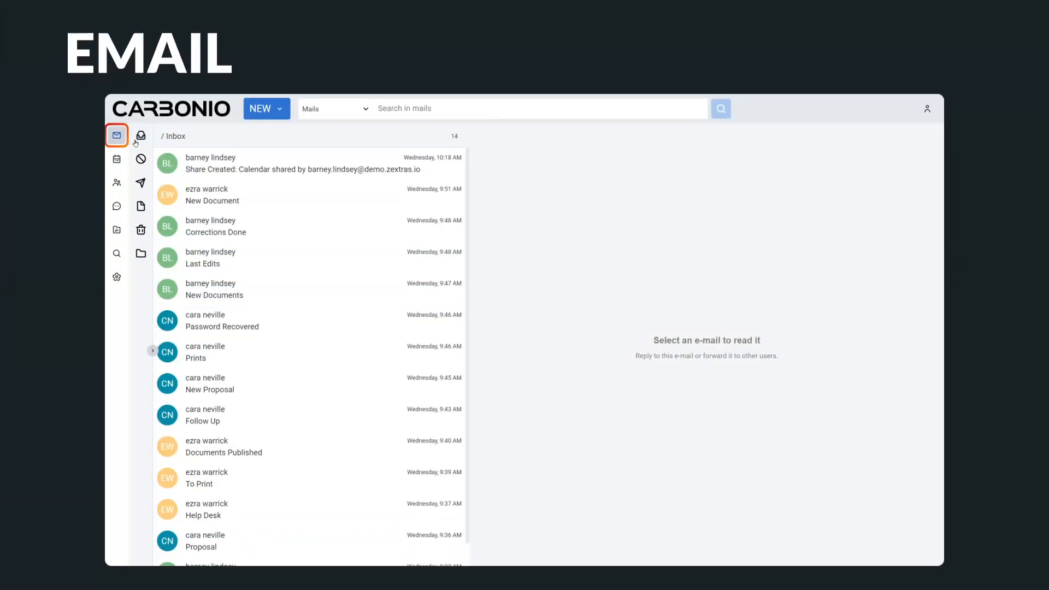
click(116, 135)
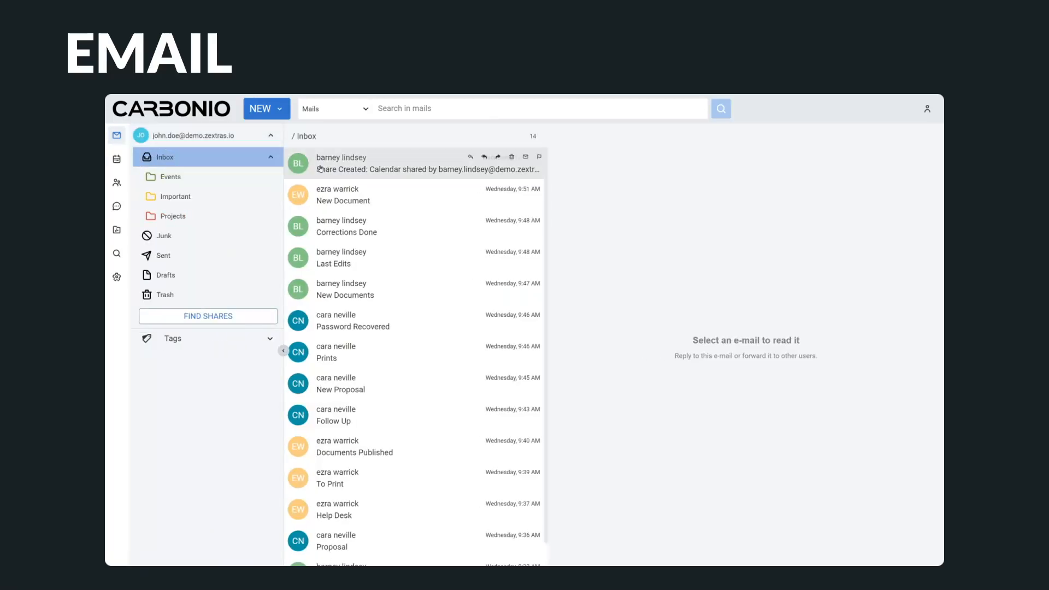
Step: Read the calendar share notification email, then start a new email and view its attachment options
click(415, 163)
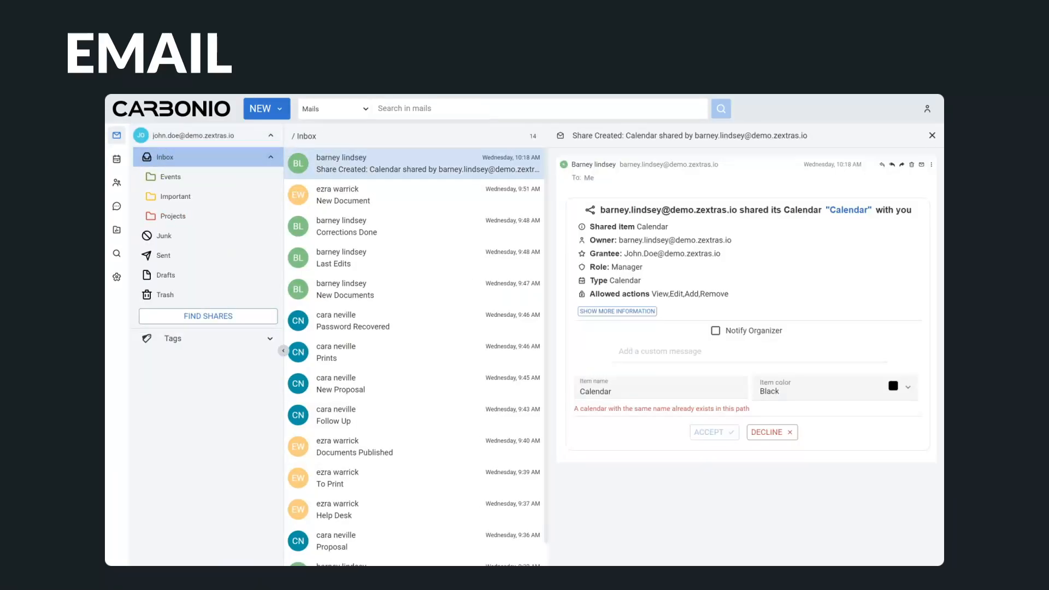
click(260, 108)
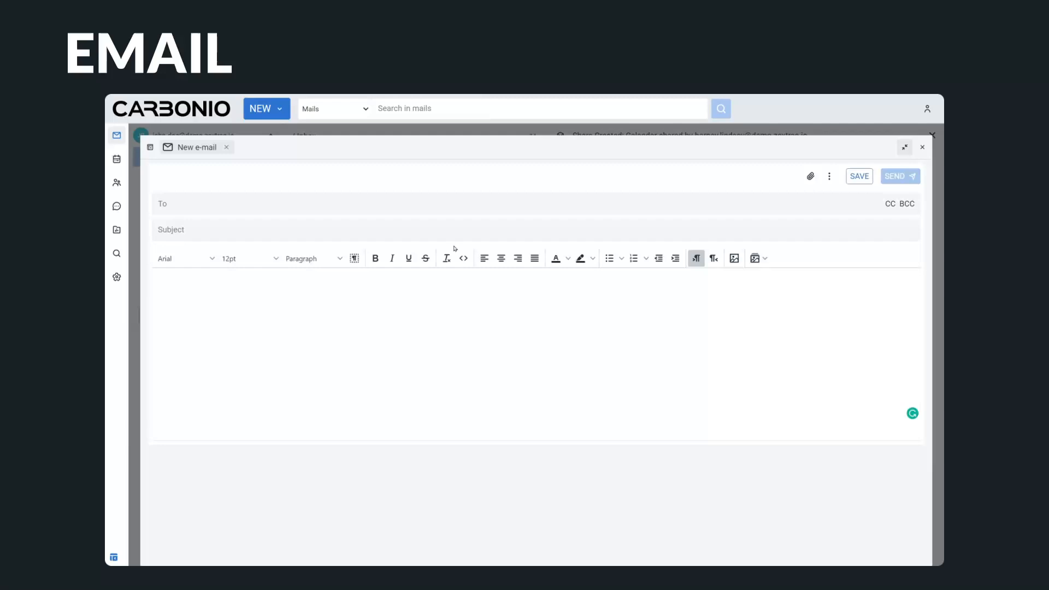
click(810, 176)
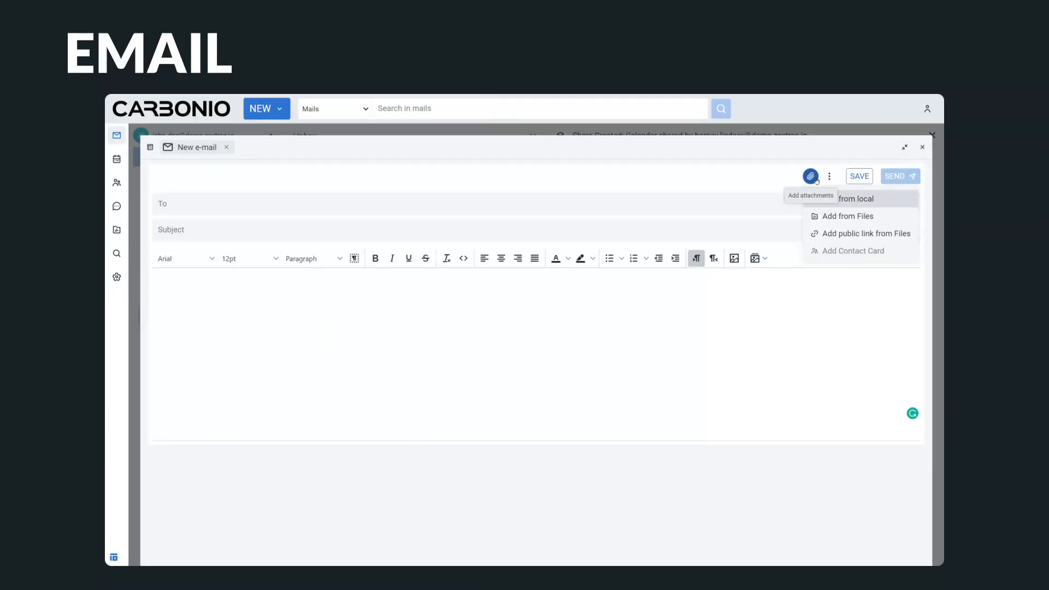
click(848, 215)
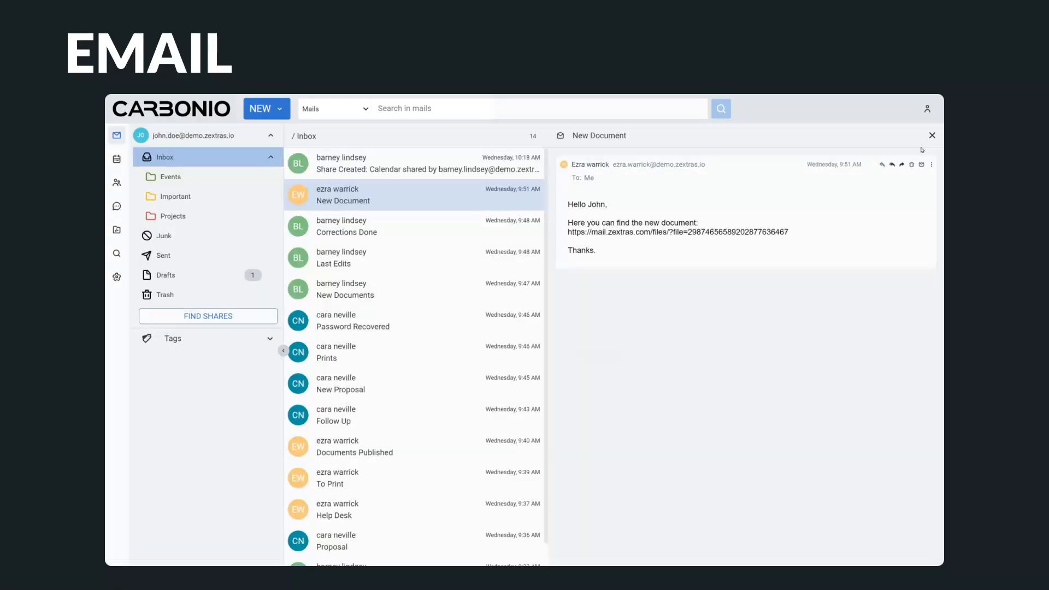
mouse_move(416, 202)
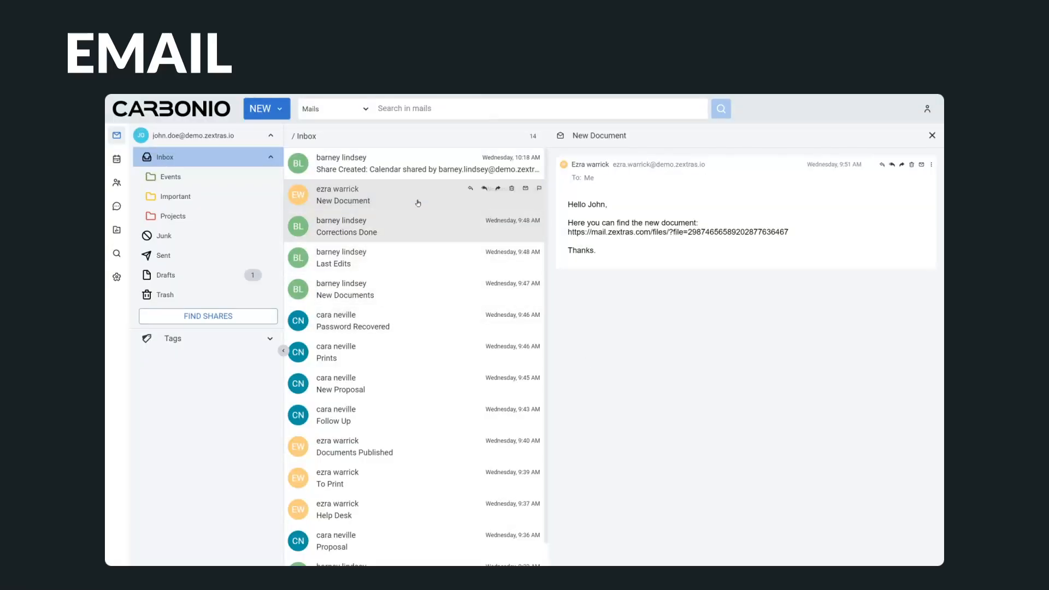
Step: Open the received 'File' email from Me carrying the PDF.pdf attachment
click(172, 338)
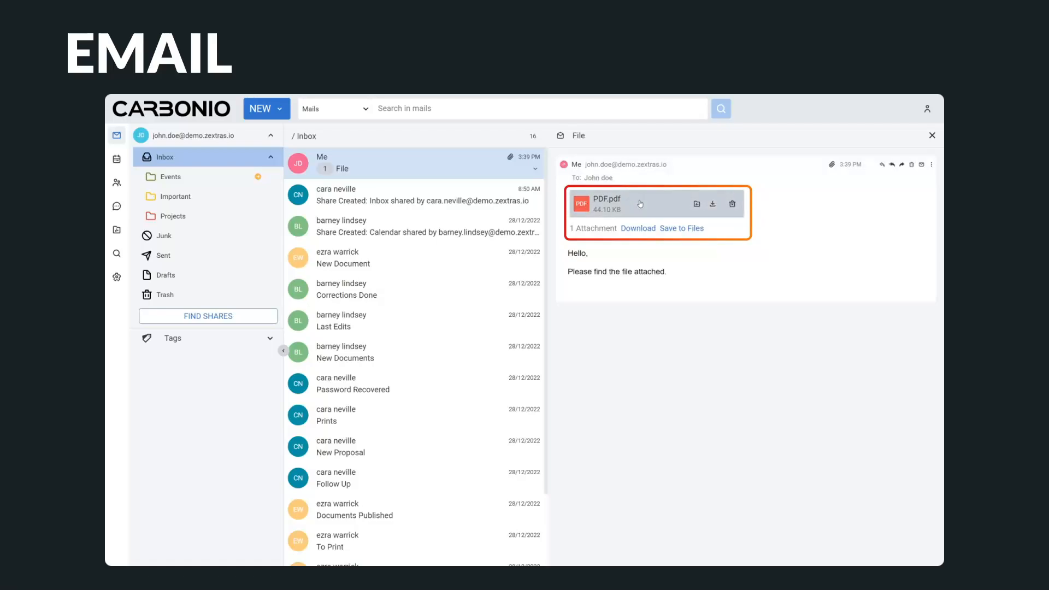
Step: Preview the attached PDF.pdf and close the preview
click(606, 204)
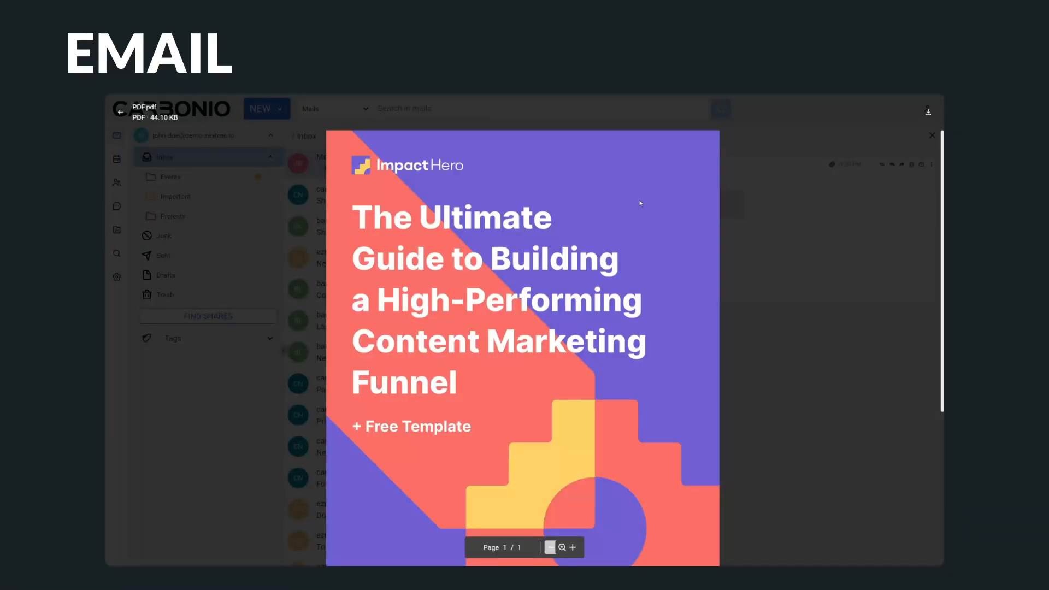
click(931, 136)
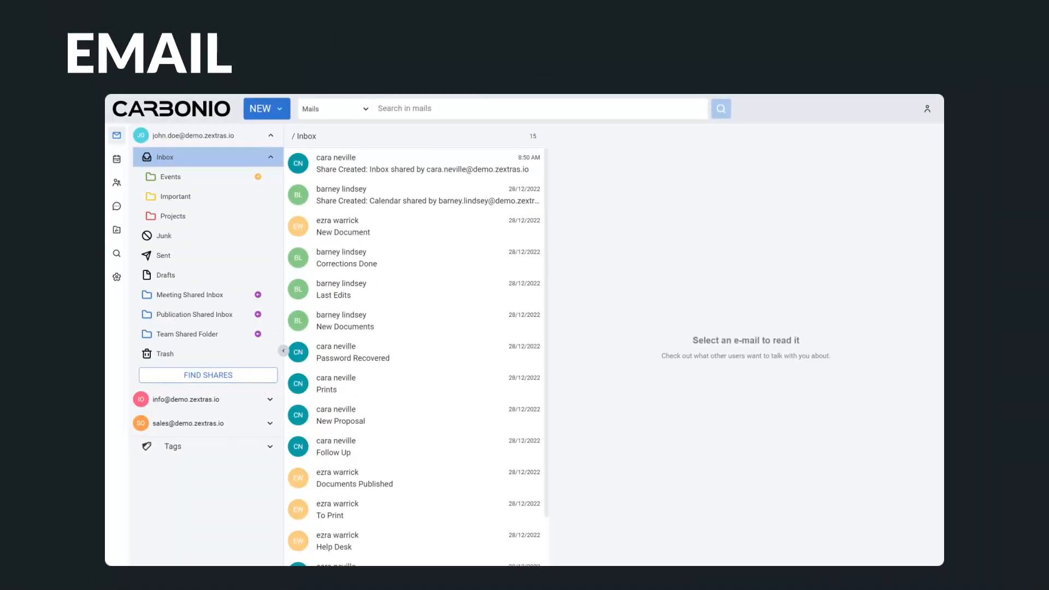
Step: Switch from the mail inbox to the Calendar section
click(120, 162)
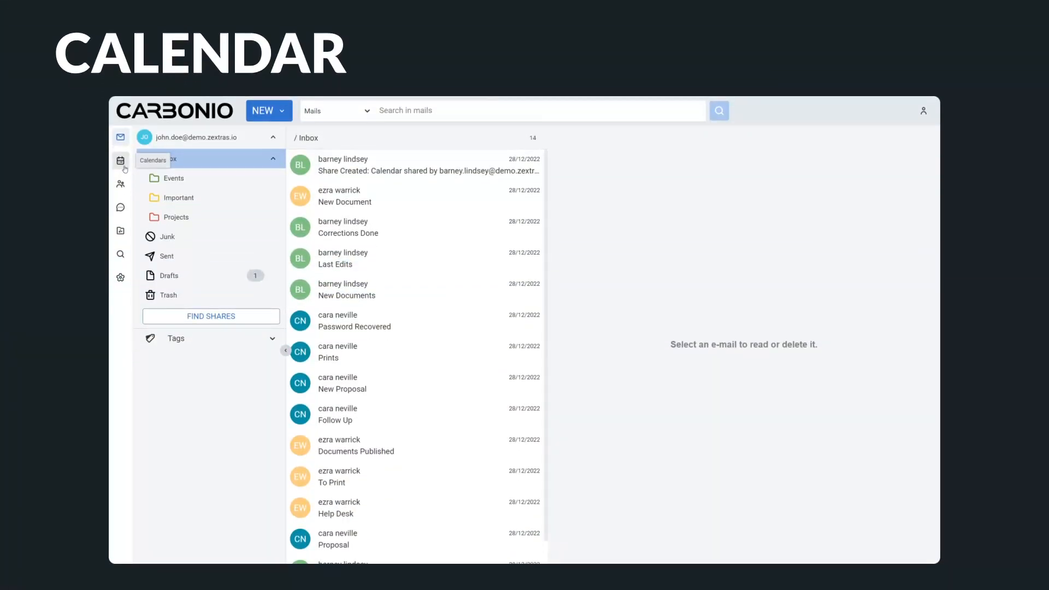
click(121, 160)
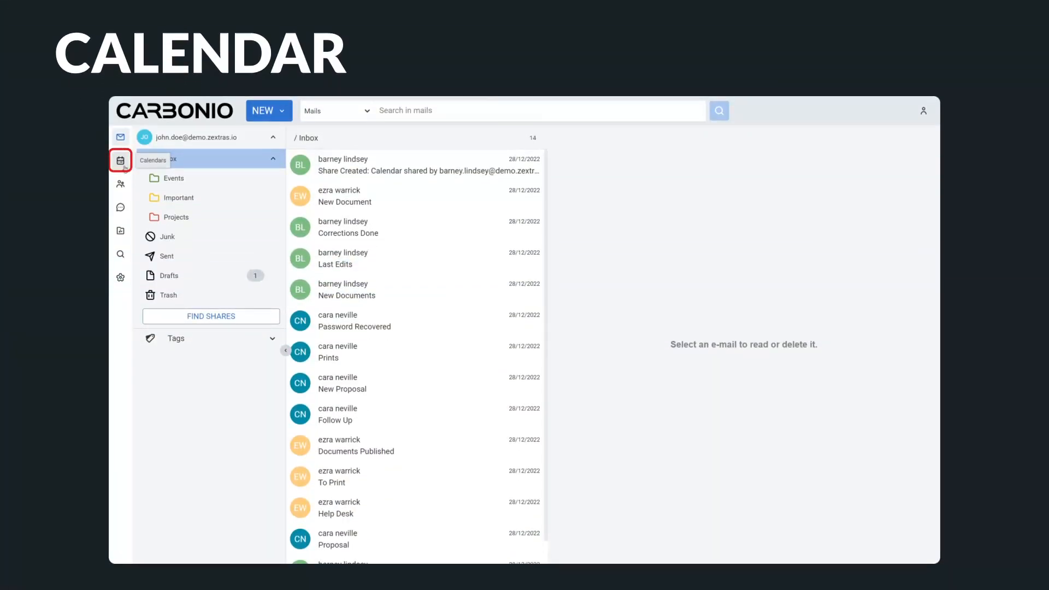
click(120, 159)
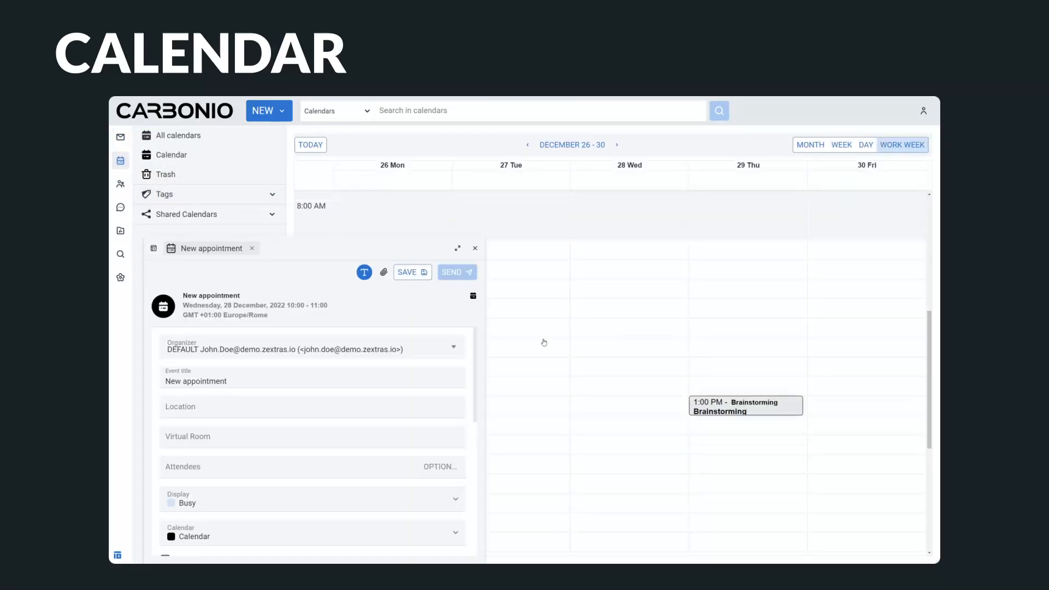
text(M)
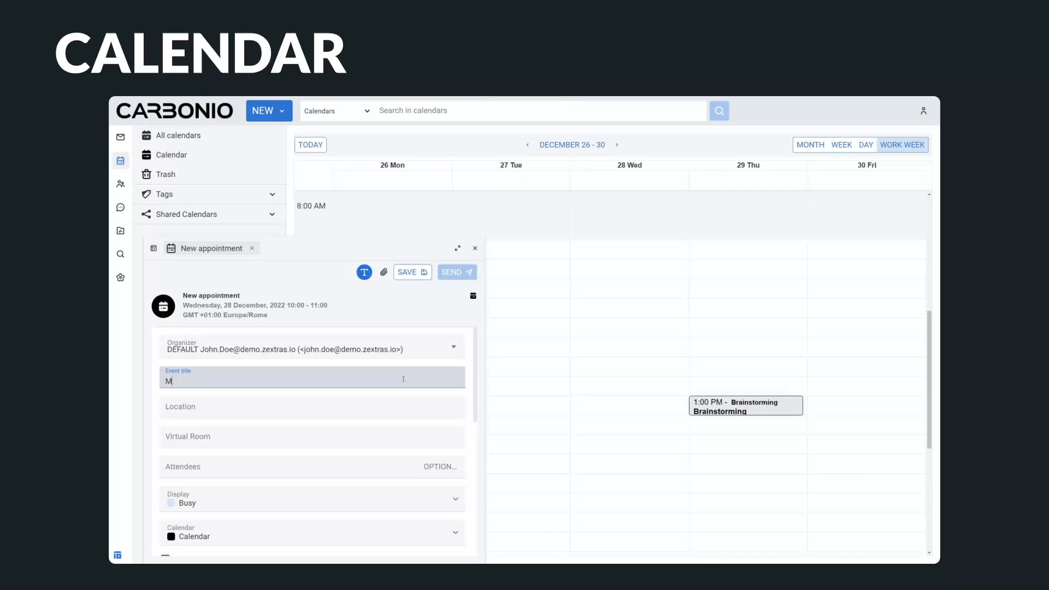
text(eeting)
click(312, 466)
text(c)
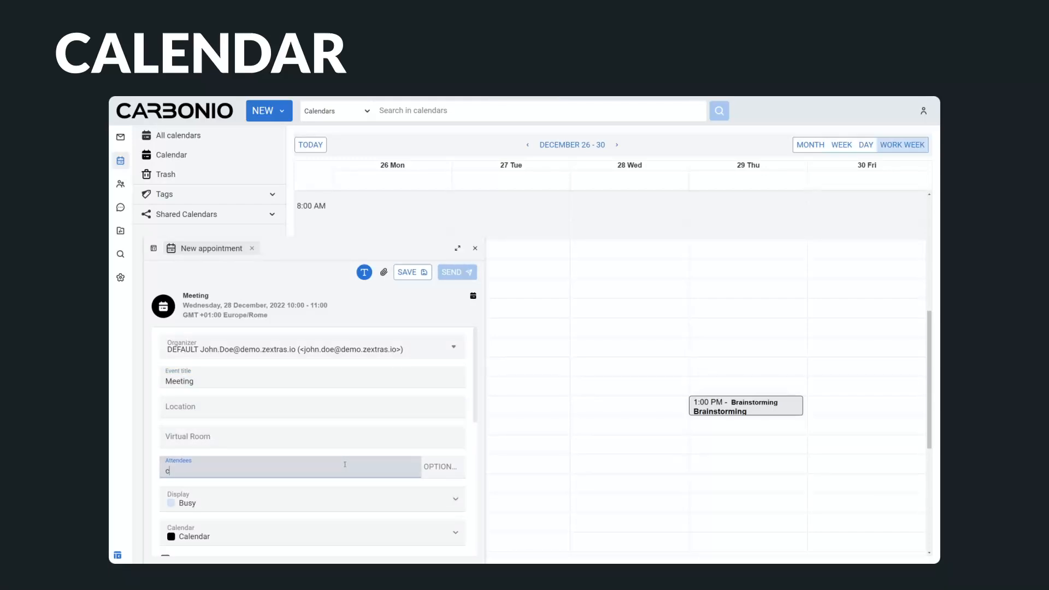
click(201, 470)
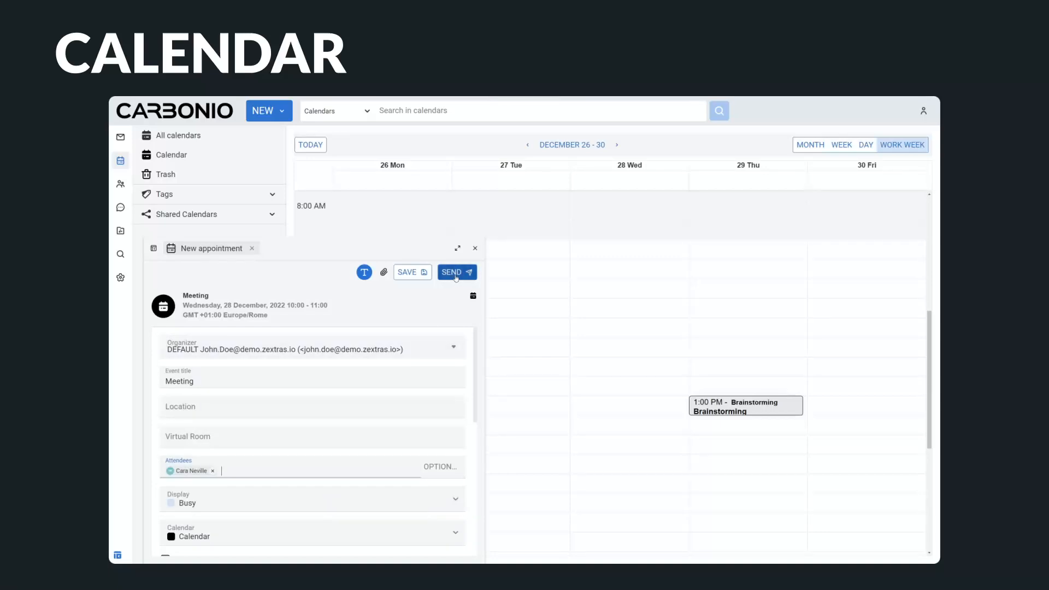
click(457, 272)
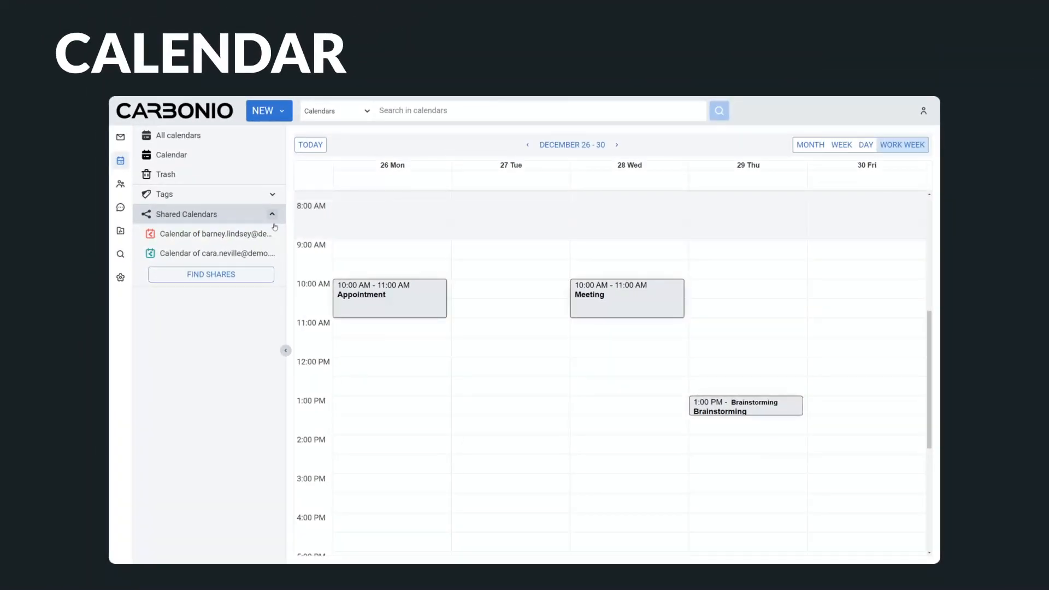
click(150, 252)
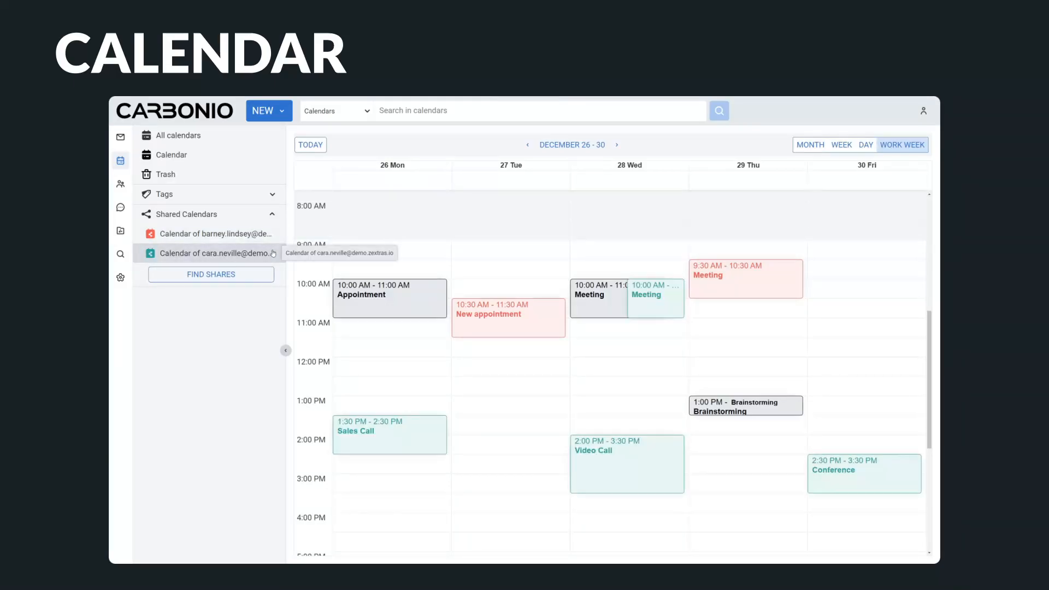
click(120, 207)
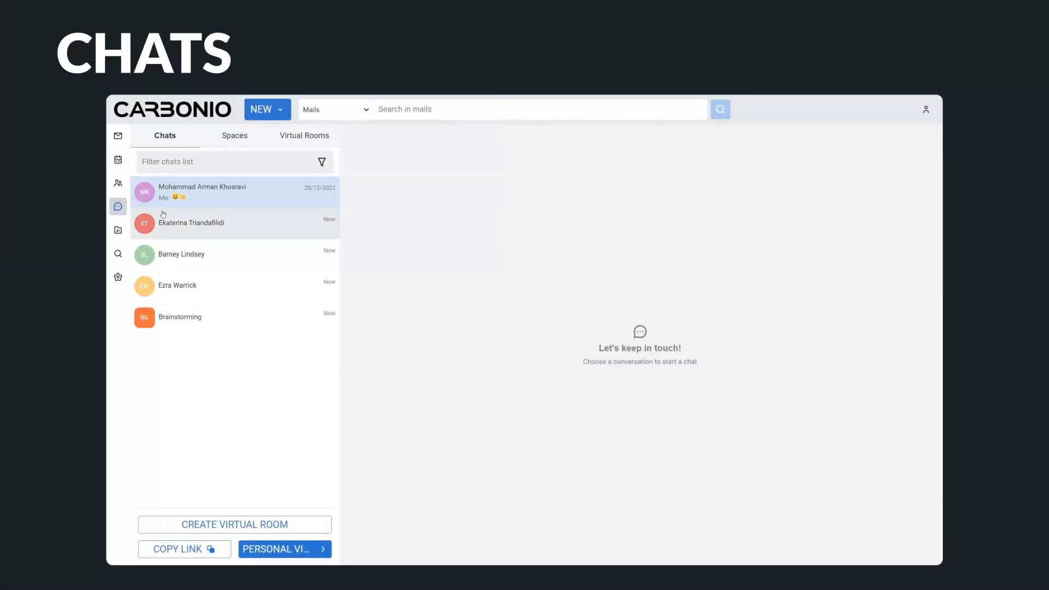
Step: Browse the group Spaces and enter the Marketing Group's virtual room call
click(201, 193)
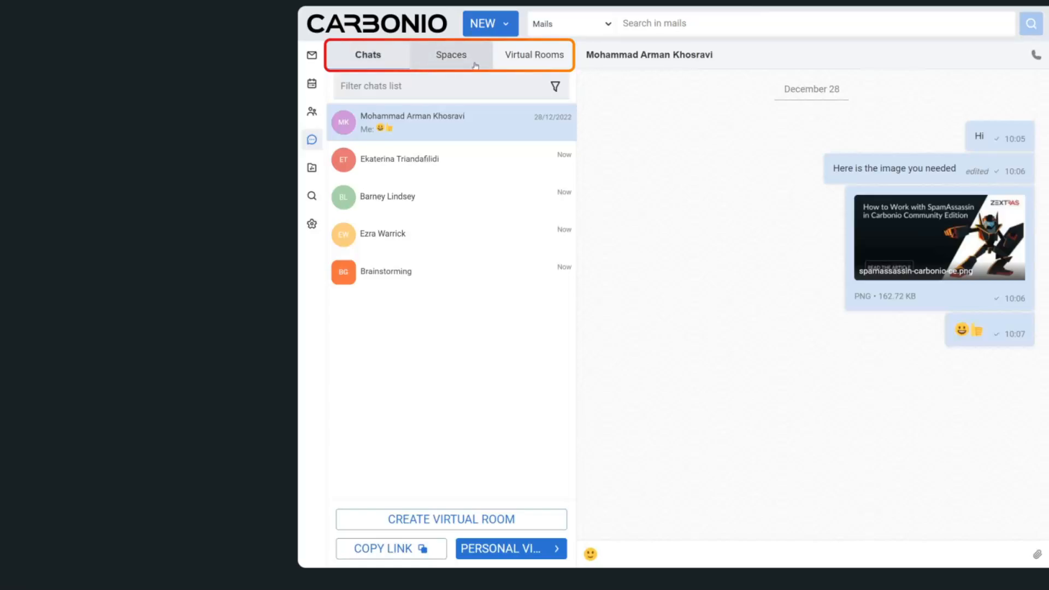
click(451, 55)
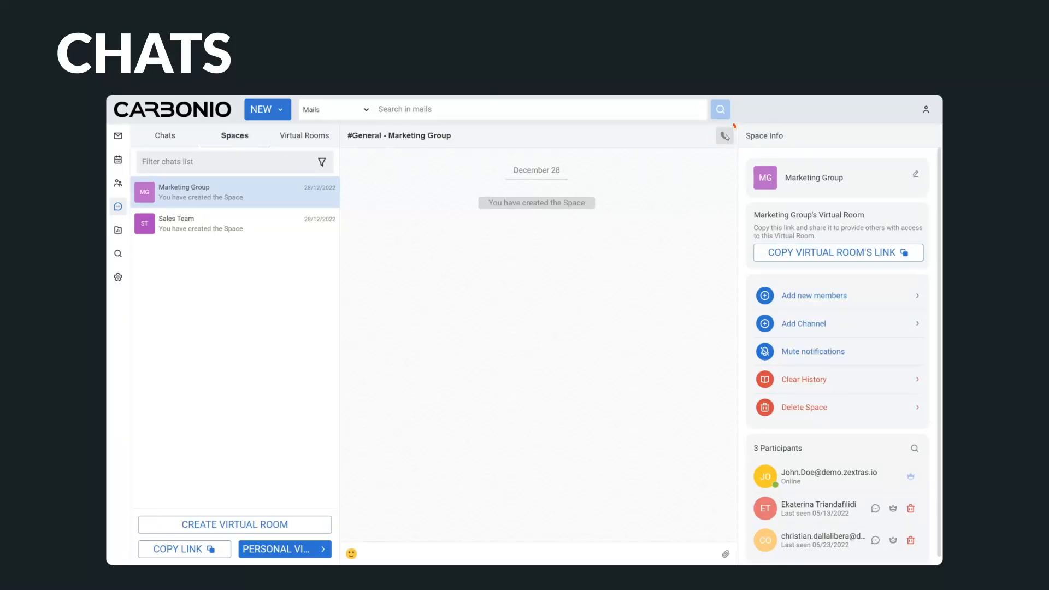
click(724, 135)
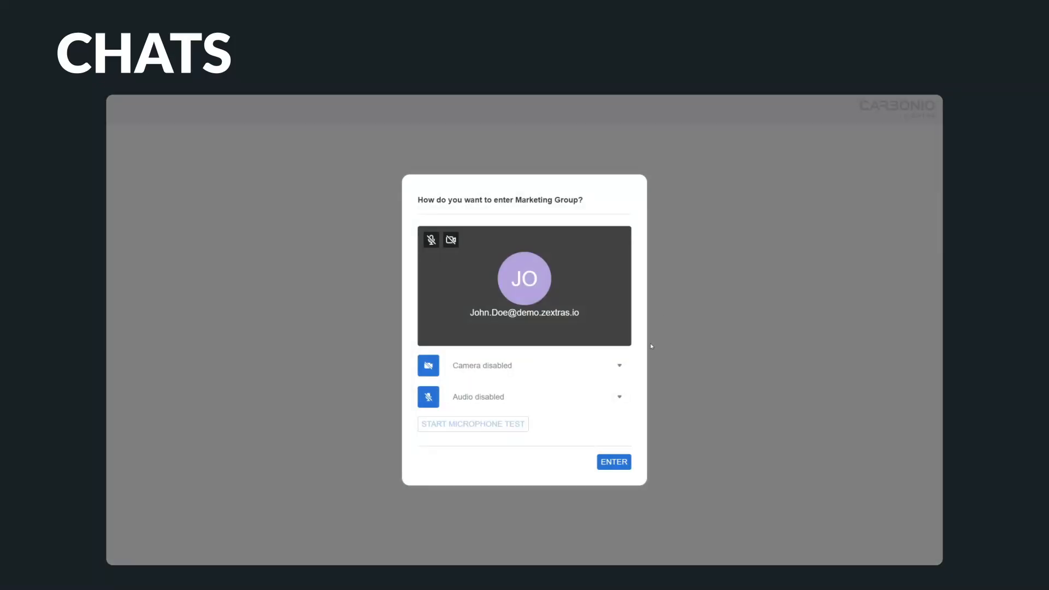
click(613, 461)
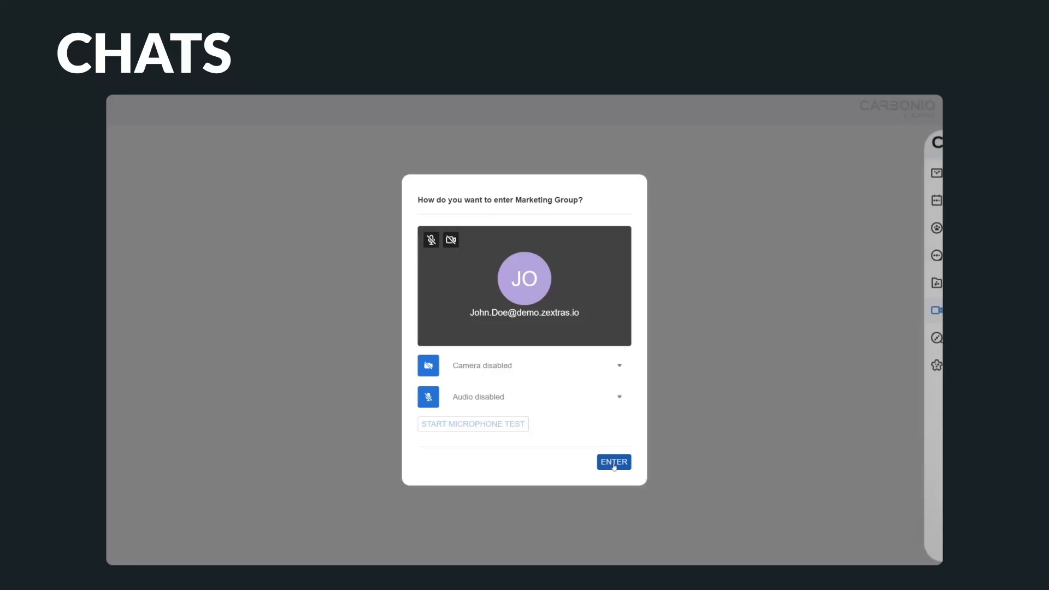
click(613, 461)
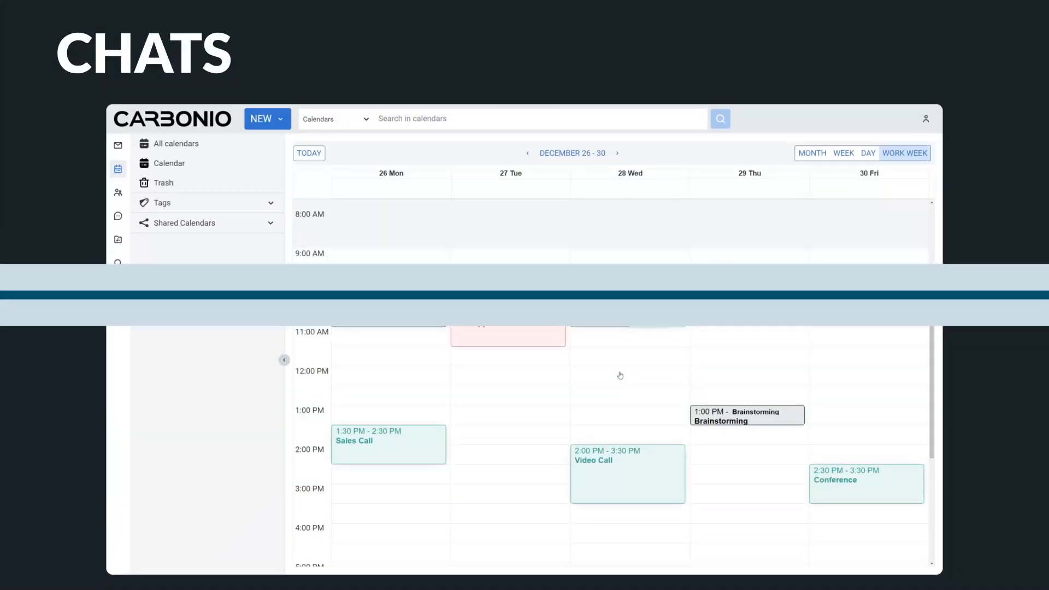
Step: Schedule a meeting in the Big Office room, send it to the attendee, and follow the Big Office room link
click(599, 294)
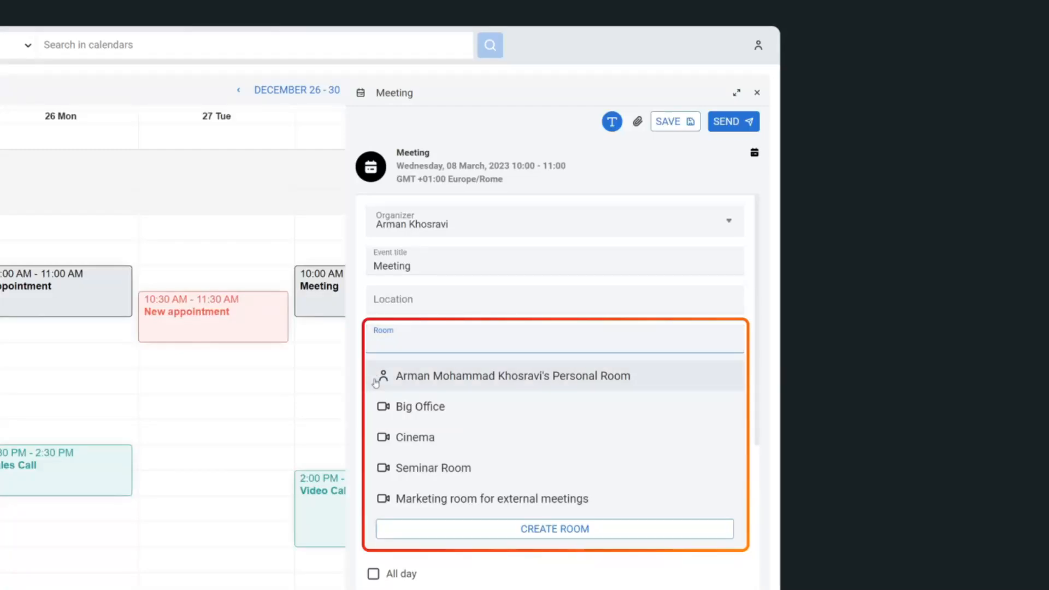
click(419, 406)
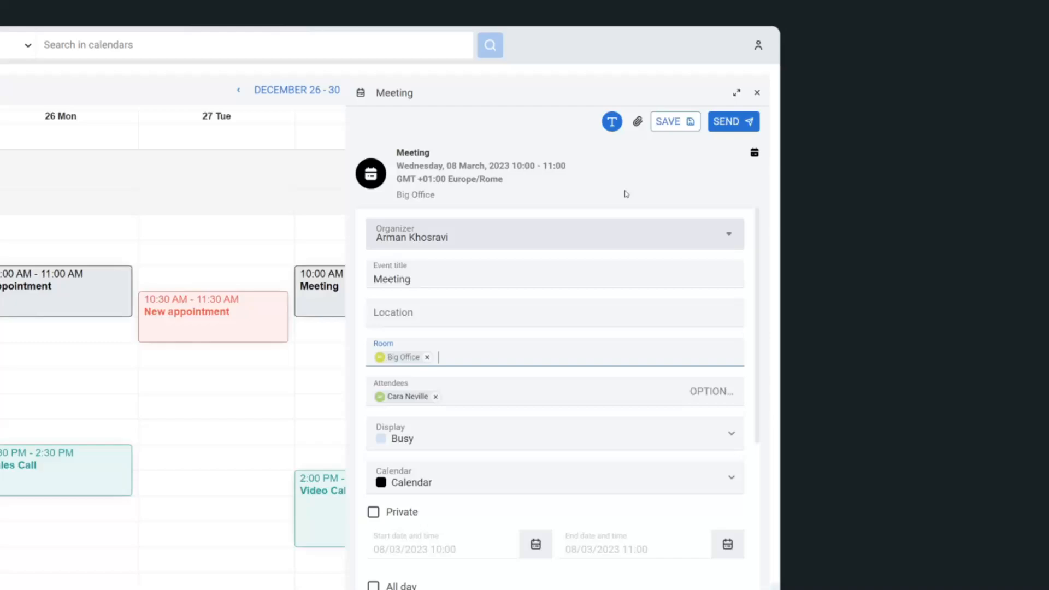
click(674, 121)
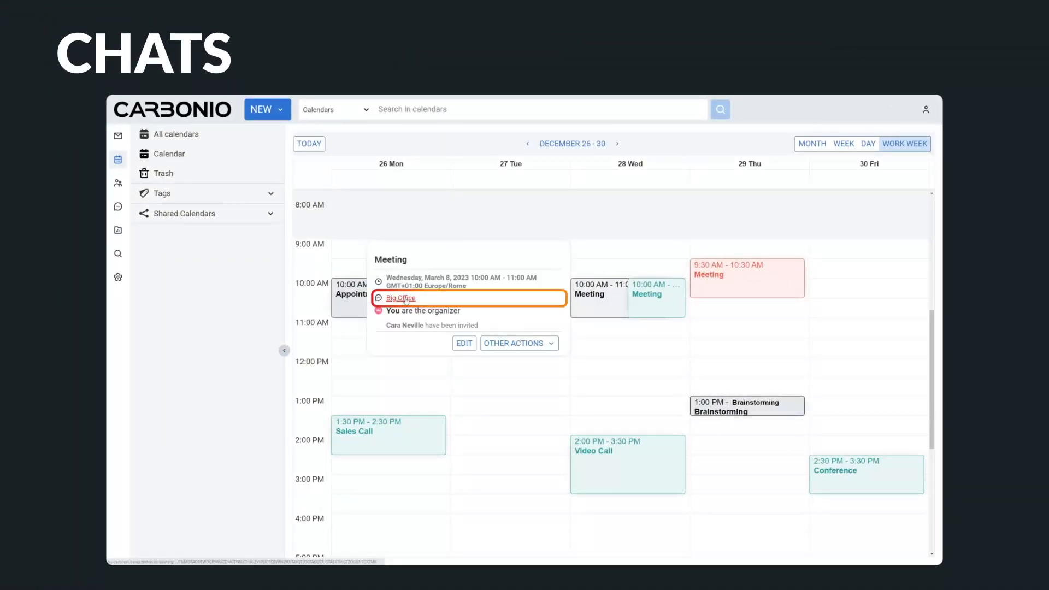
click(400, 298)
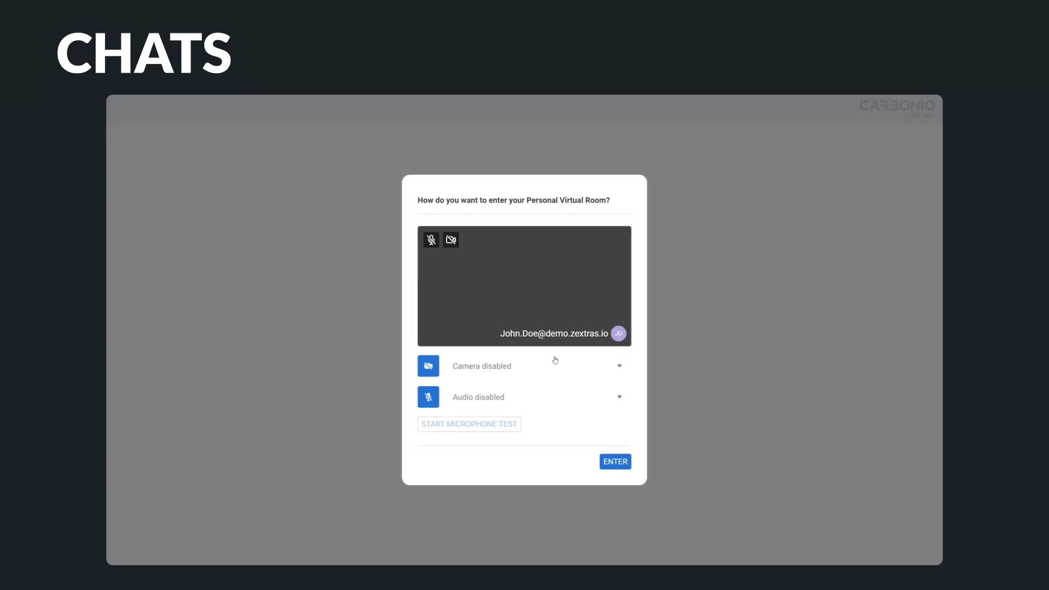
Step: Enter the personal virtual room and show its details and participants panel
click(614, 461)
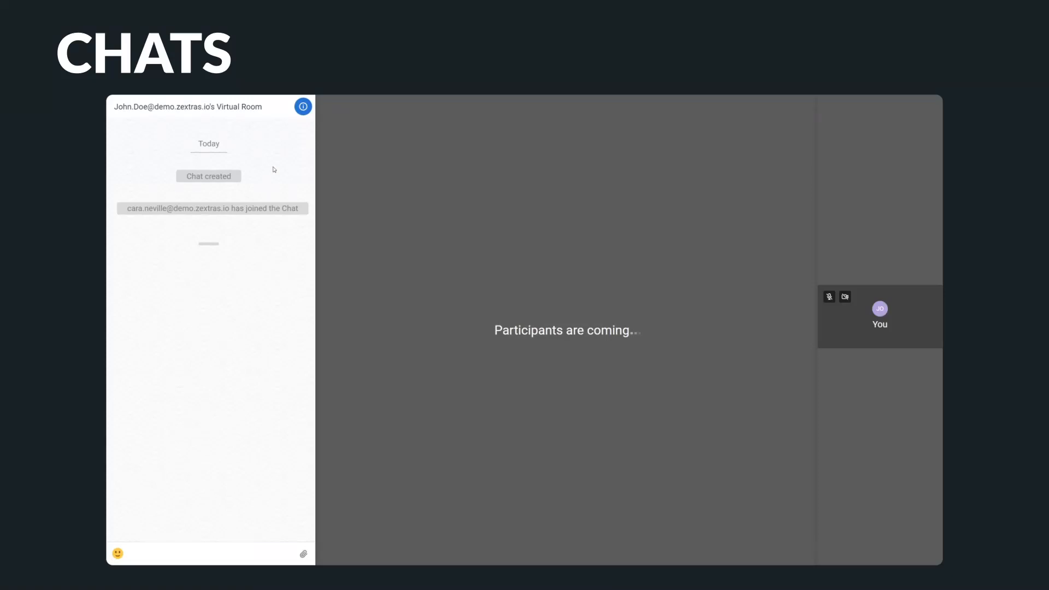
click(303, 106)
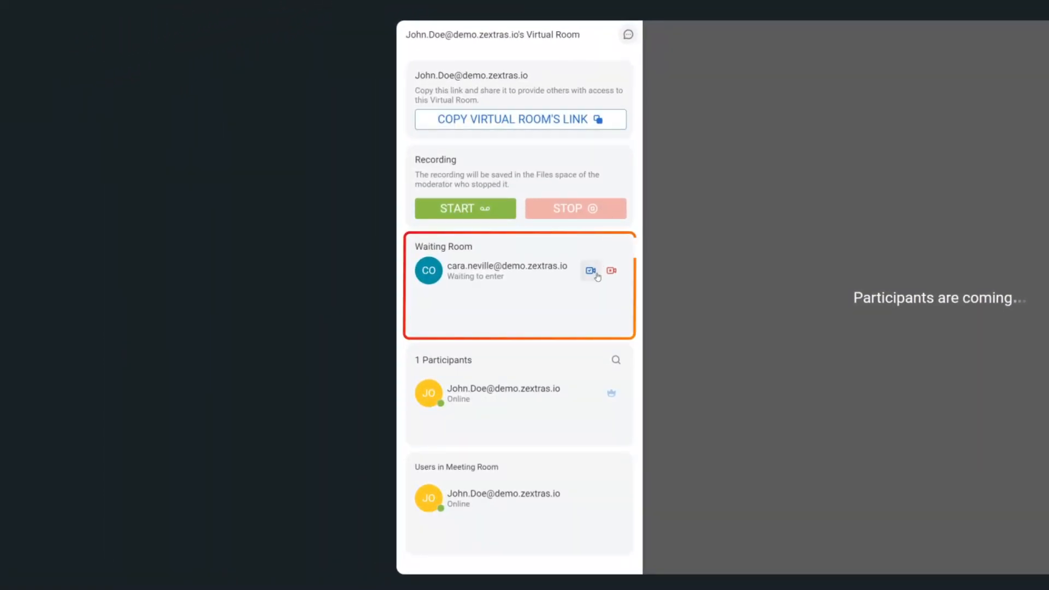
click(590, 271)
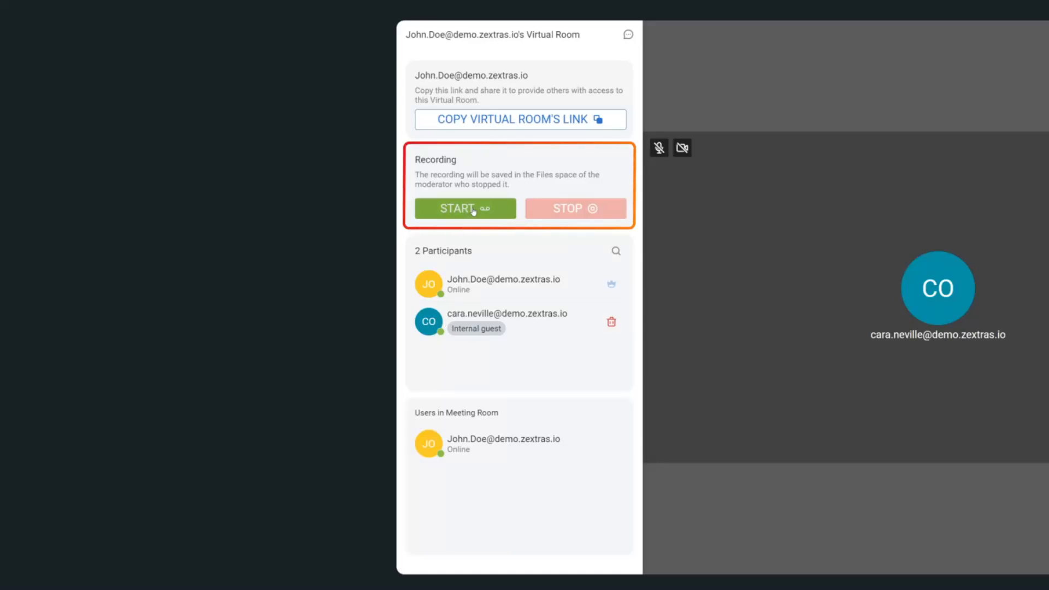
Step: Start recording the meeting, then move to the Files module
click(463, 208)
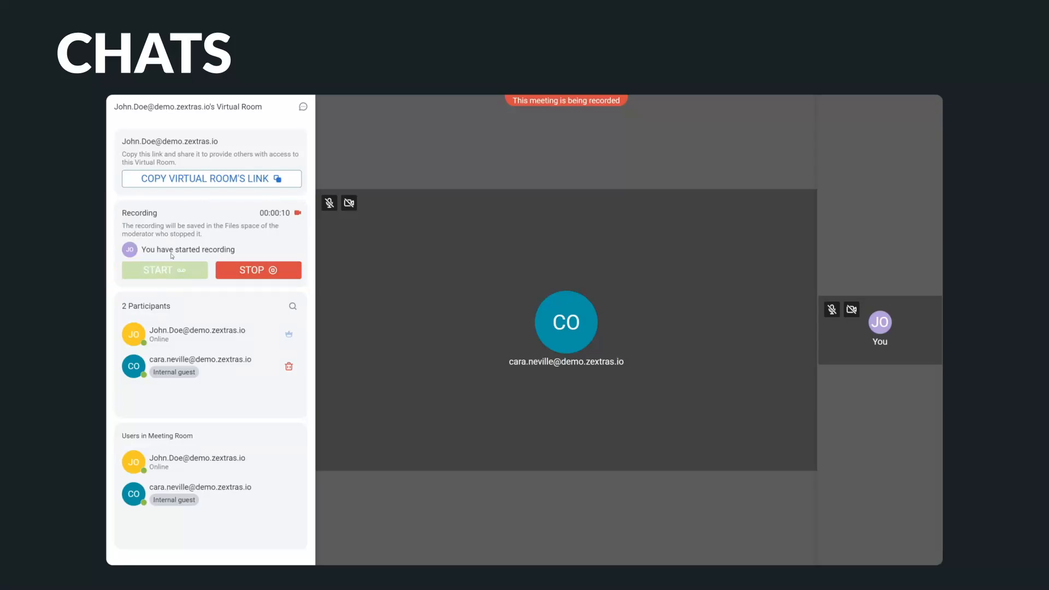
click(118, 225)
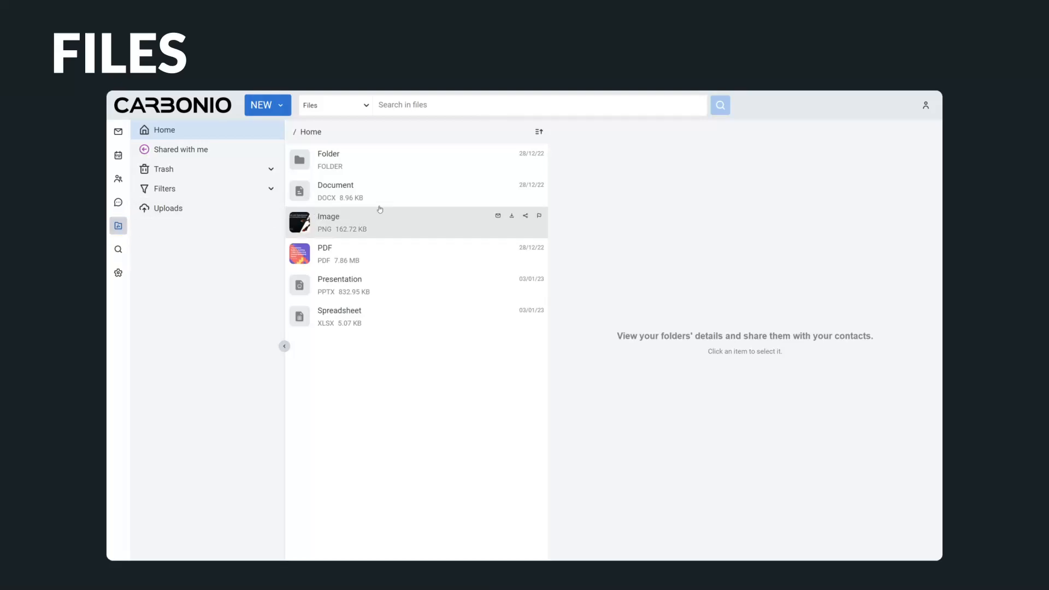
mouse_move(398, 190)
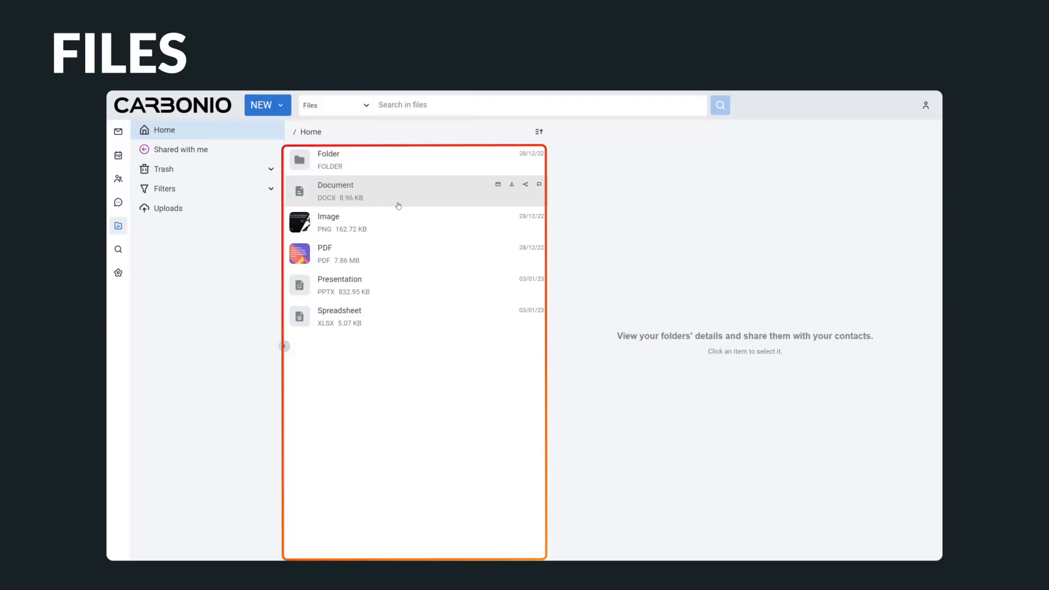
Step: View the Spreadsheet details, then open Presentation in the editor on the Today's agenda slide
click(339, 316)
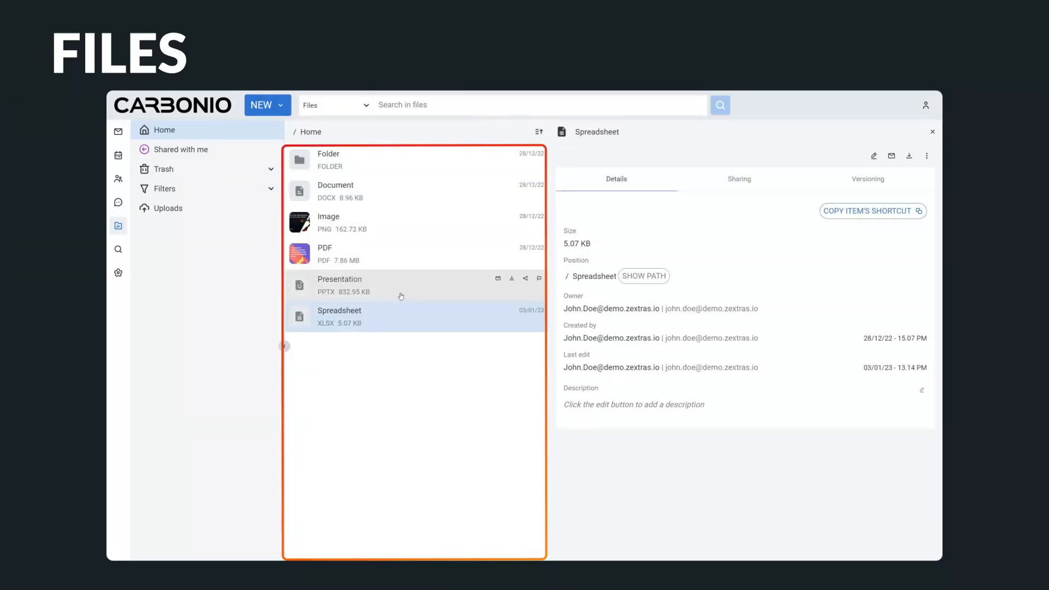
double_click(339, 279)
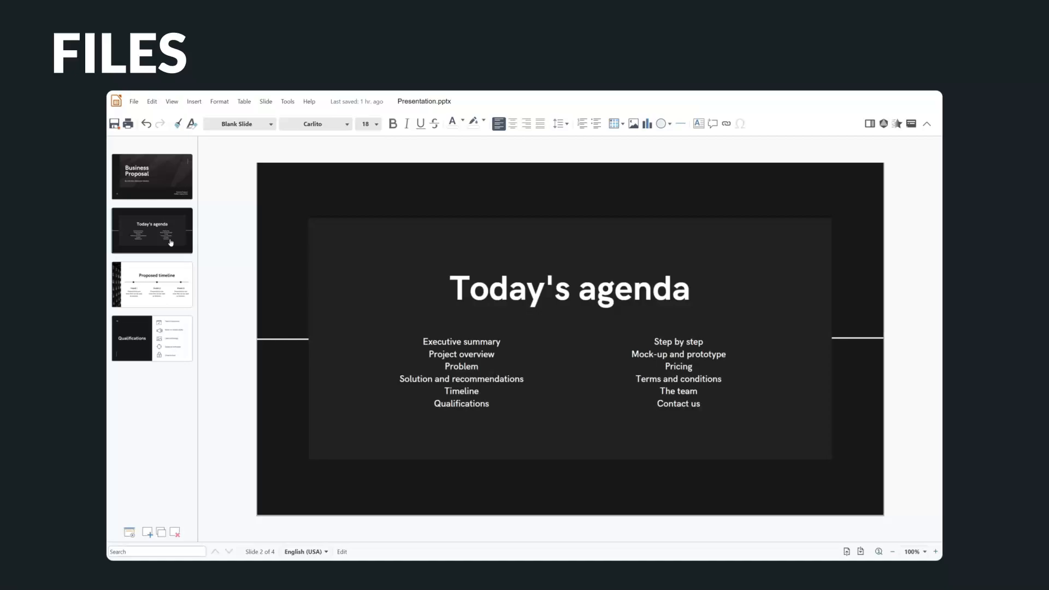
click(151, 337)
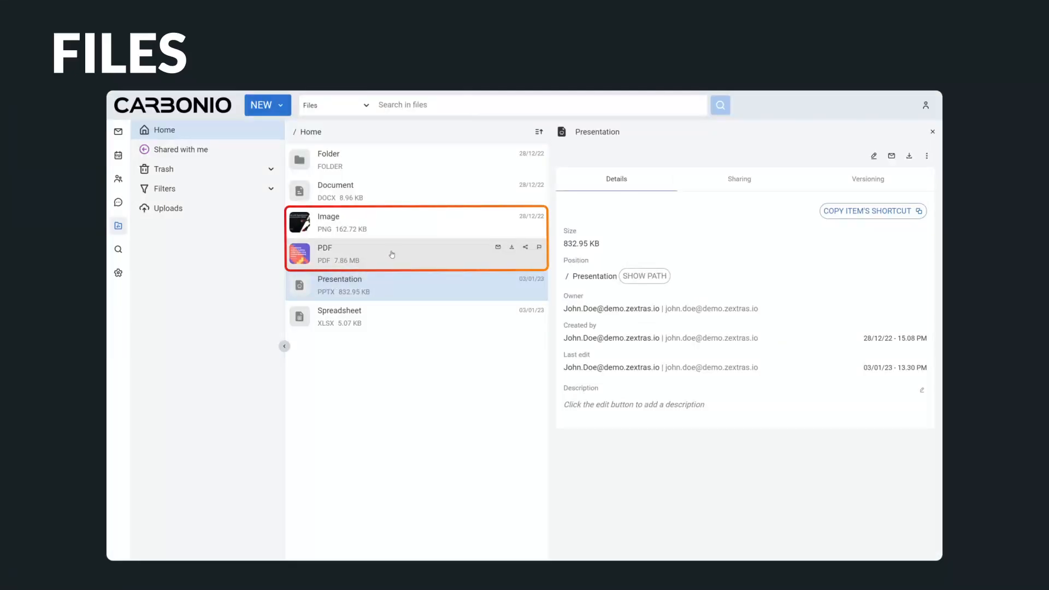
Step: Choose Send via e-mail for Presentation from its actions, then discard the new draft
click(325, 253)
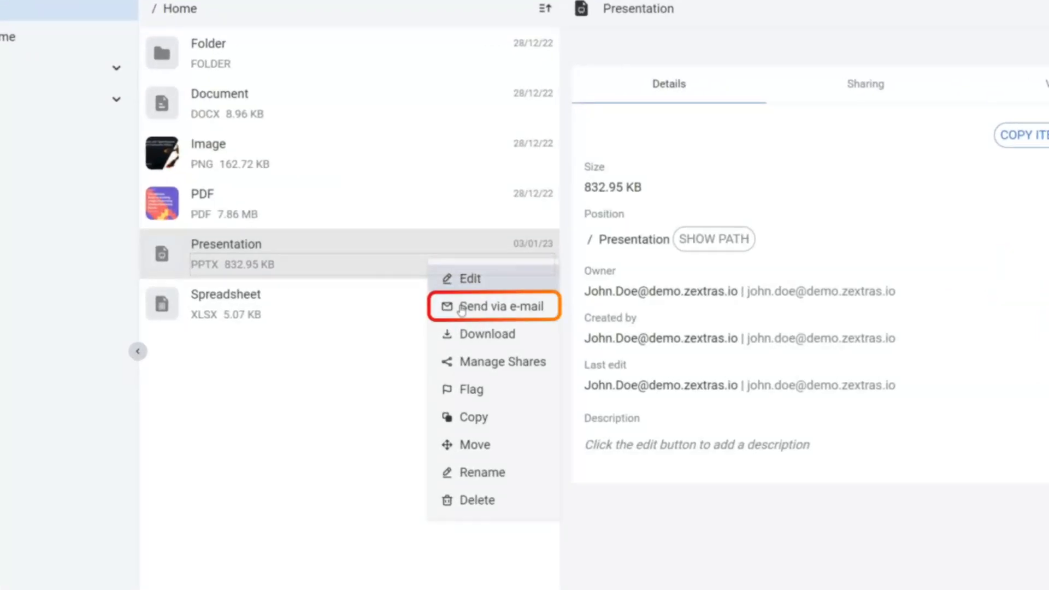
click(494, 306)
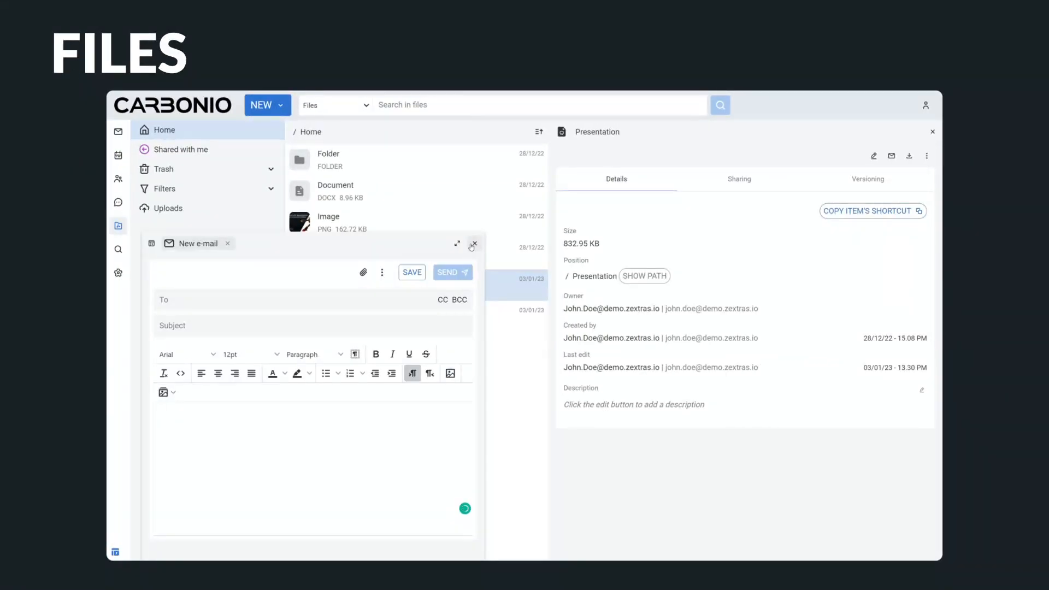
click(738, 178)
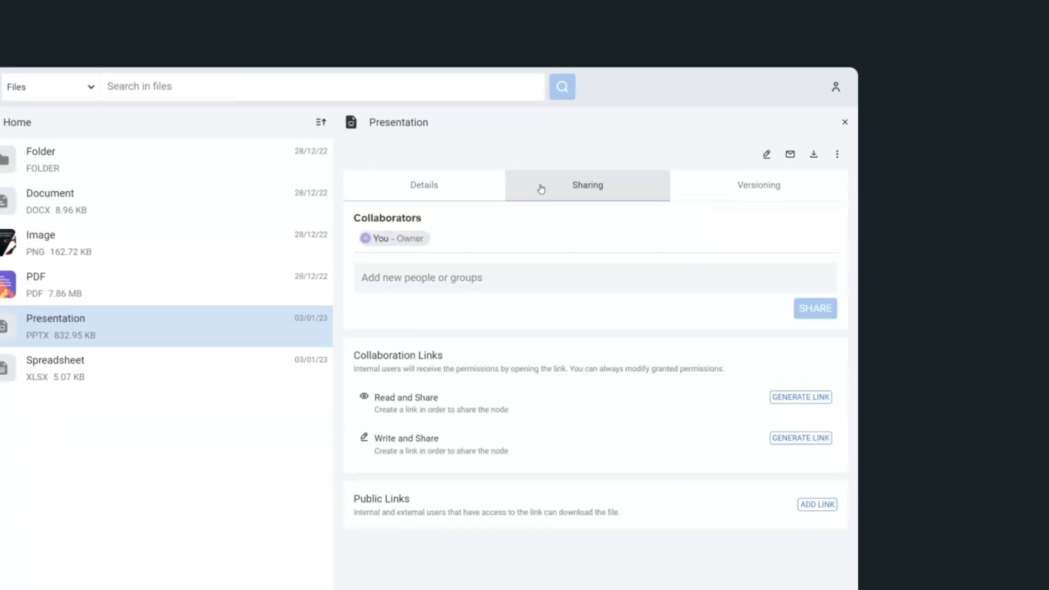
text(ca)
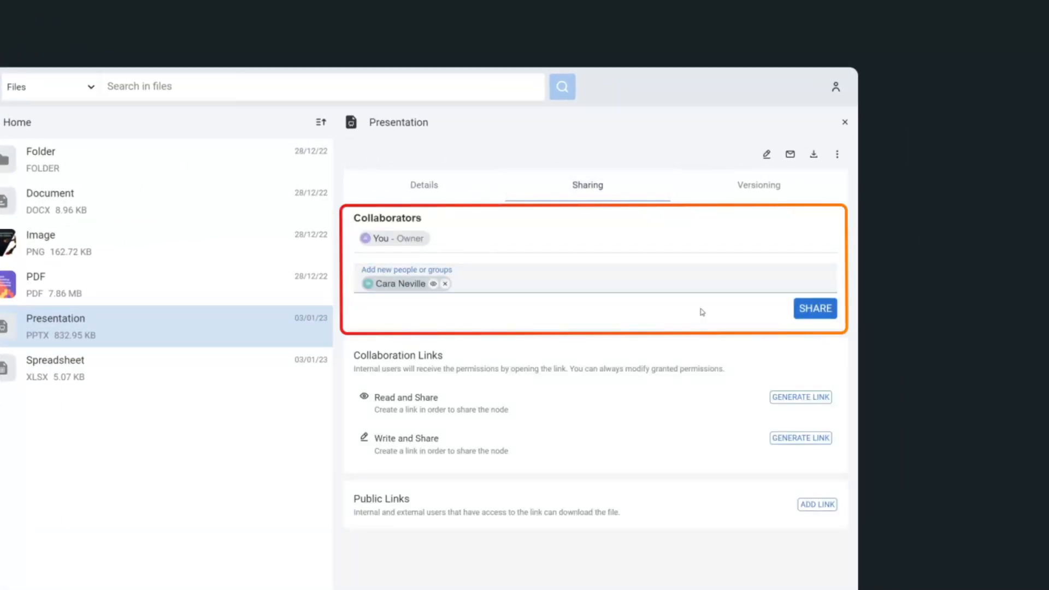
click(814, 308)
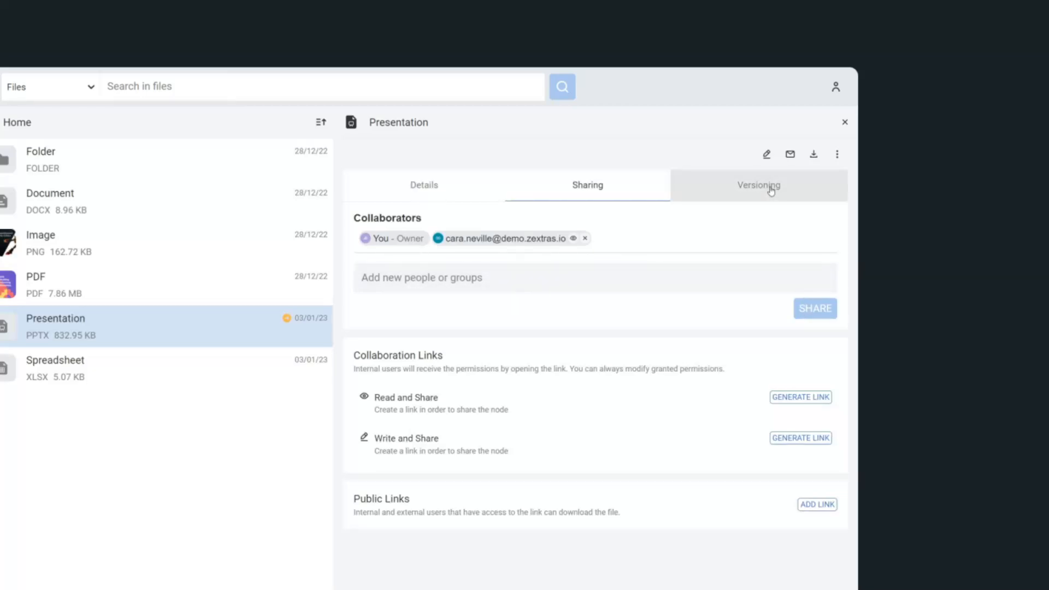
click(758, 185)
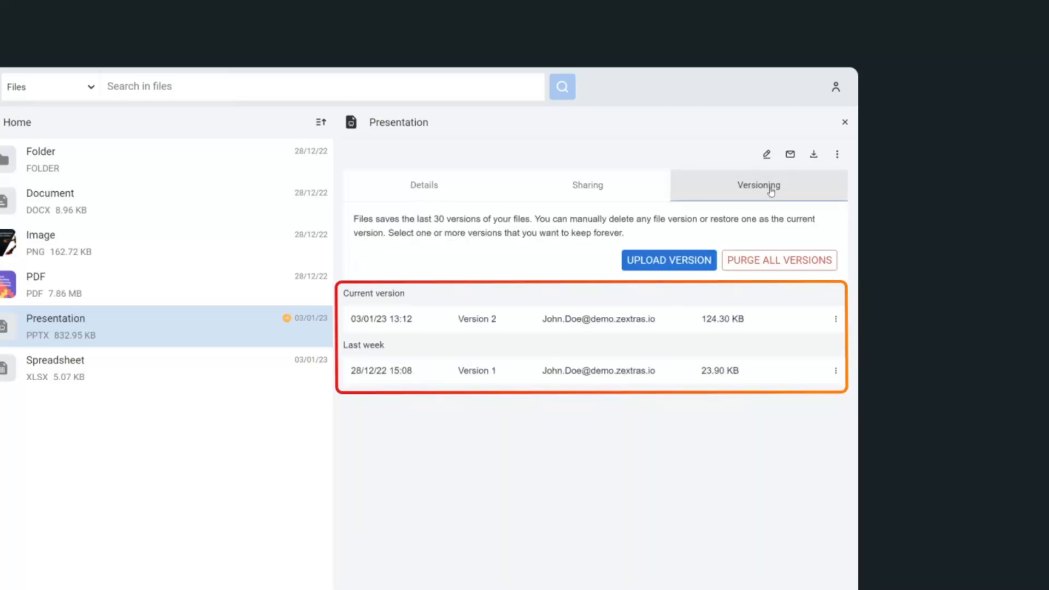